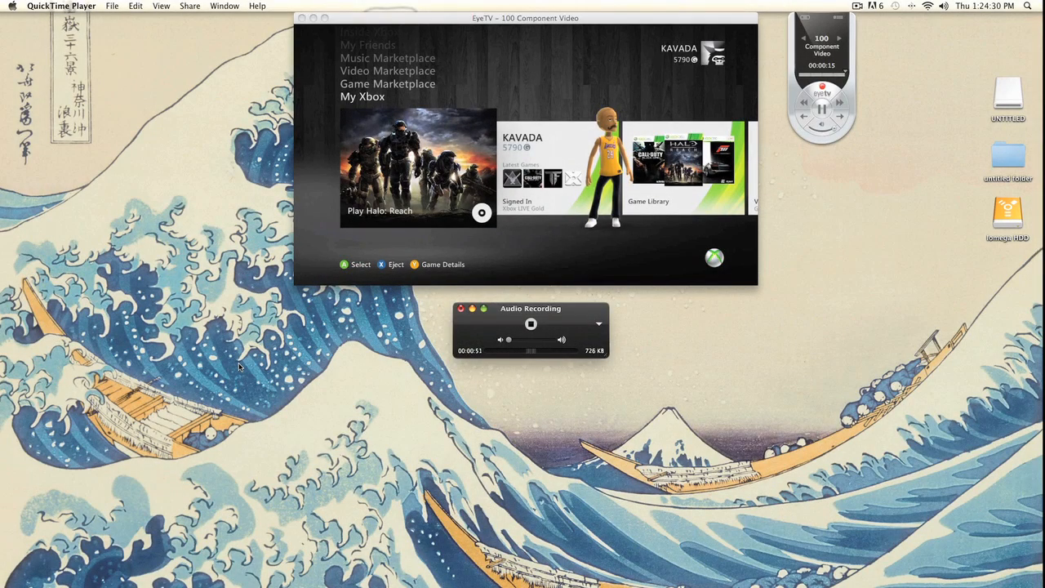
mouse_move(743, 373)
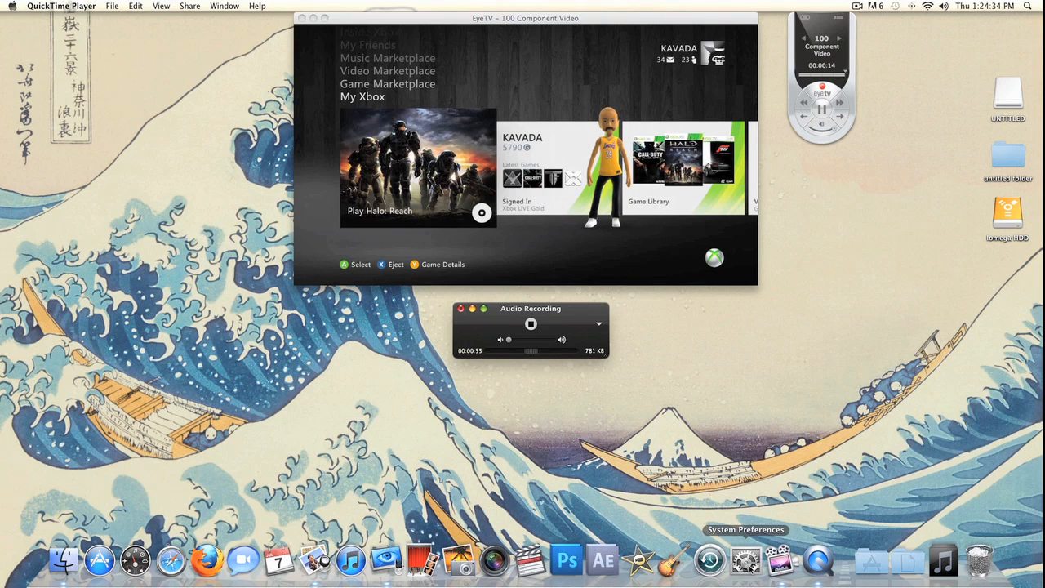
Launch System Preferences from the Dock to show its main panes
left_click(745, 560)
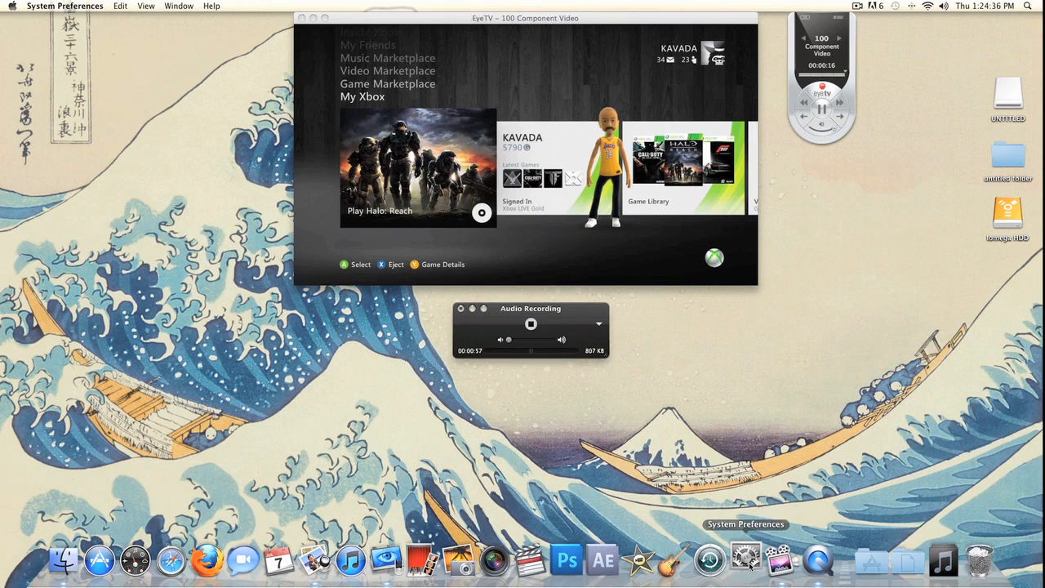
left_click(744, 560)
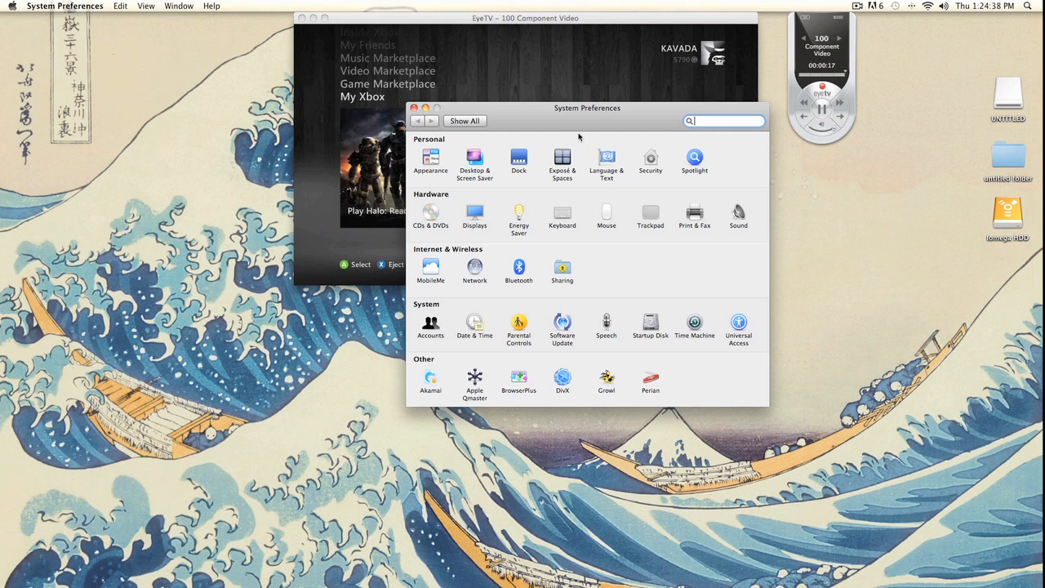
mouse_move(563, 274)
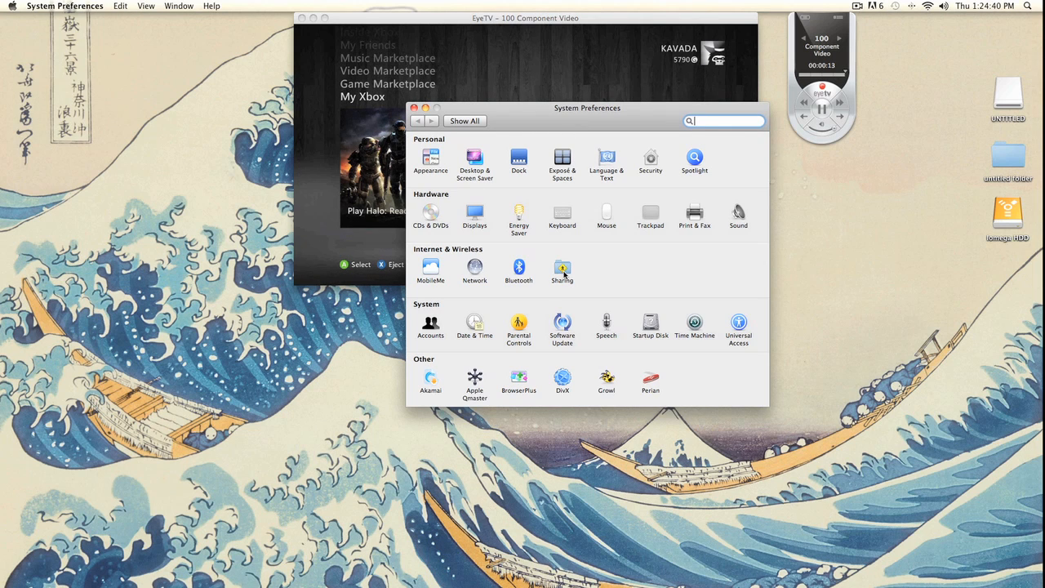
In Sharing, set Internet Sharing from AirPort to Ethernet and quit System Preferences
left_click(562, 269)
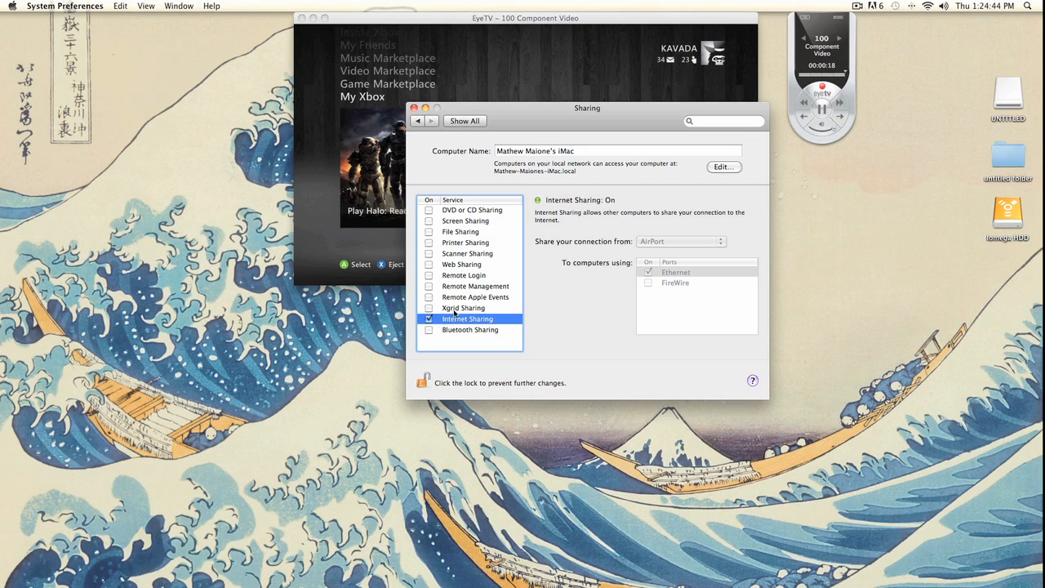
left_click(427, 318)
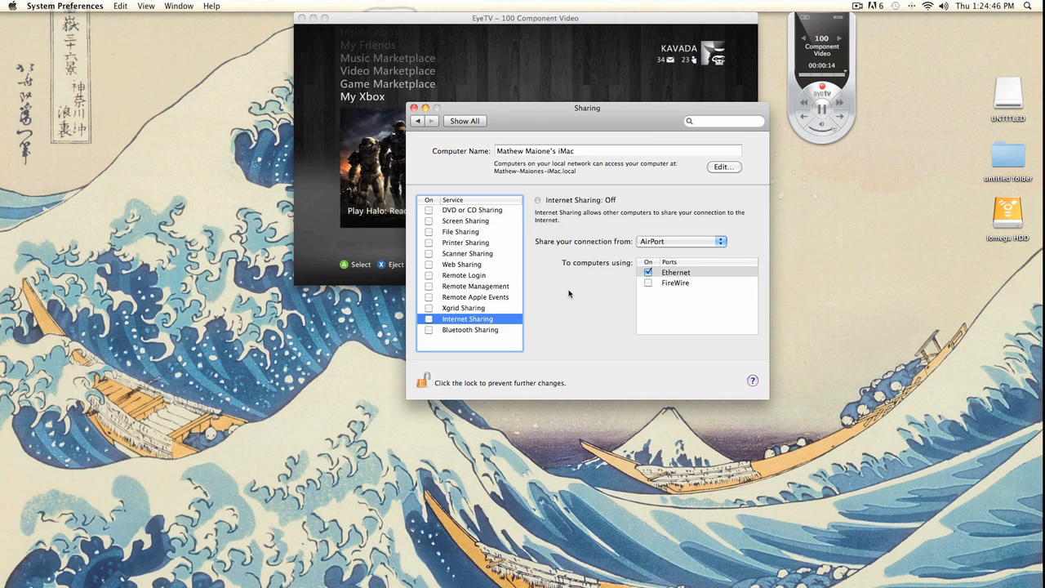
mouse_move(595, 250)
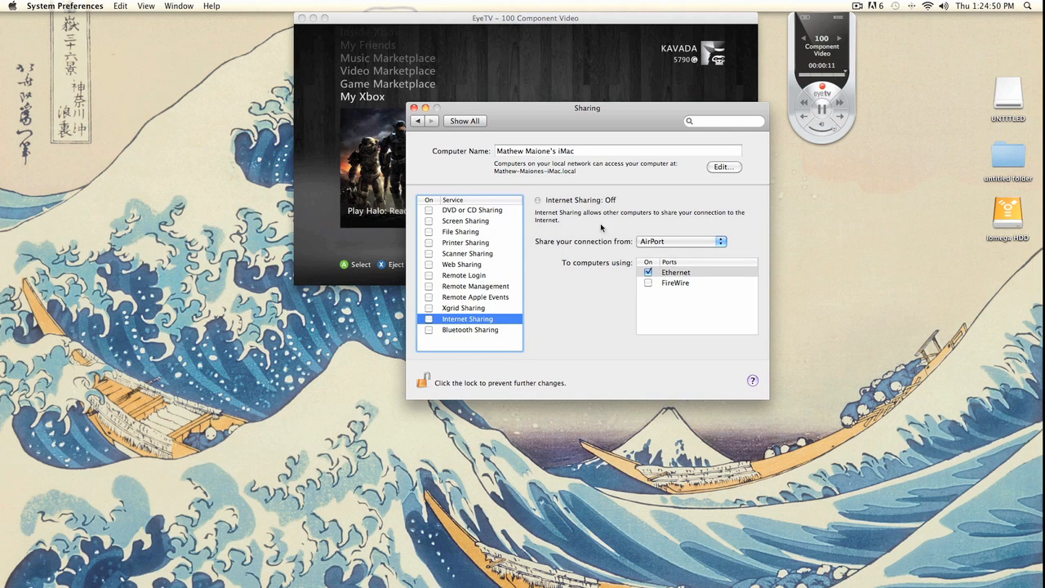
left_click(679, 242)
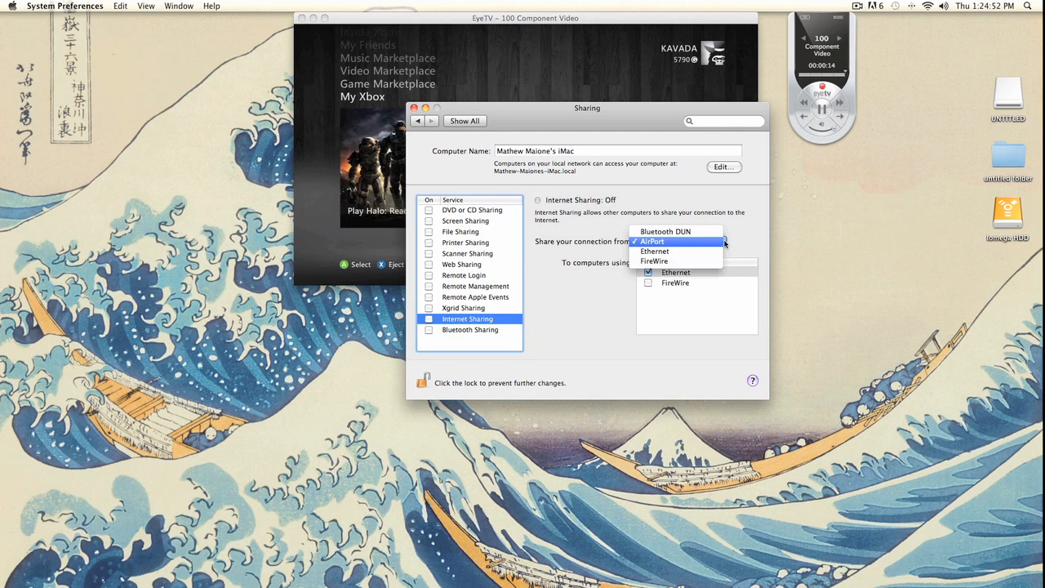
left_click(652, 242)
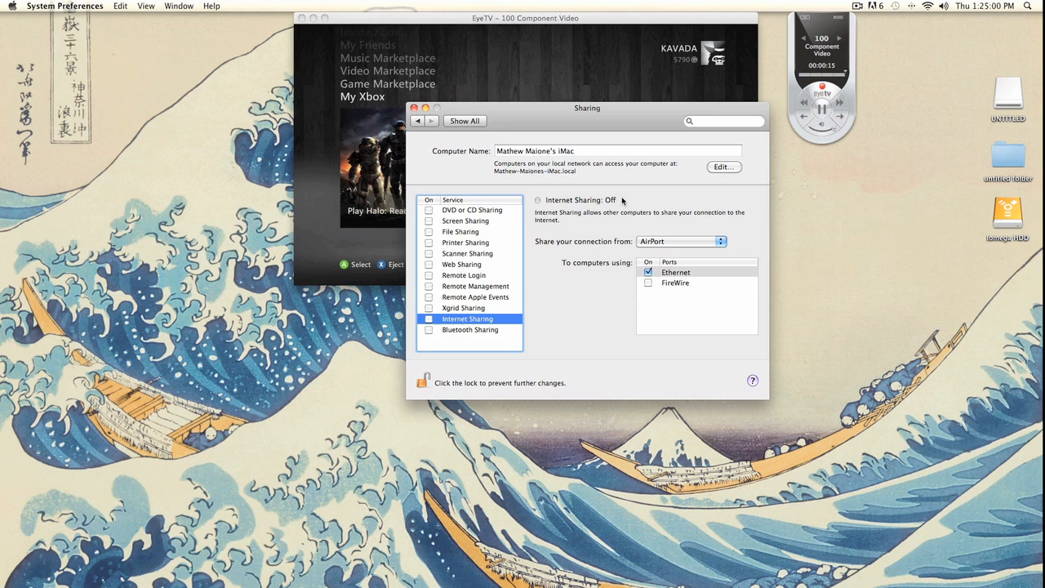
mouse_move(588, 274)
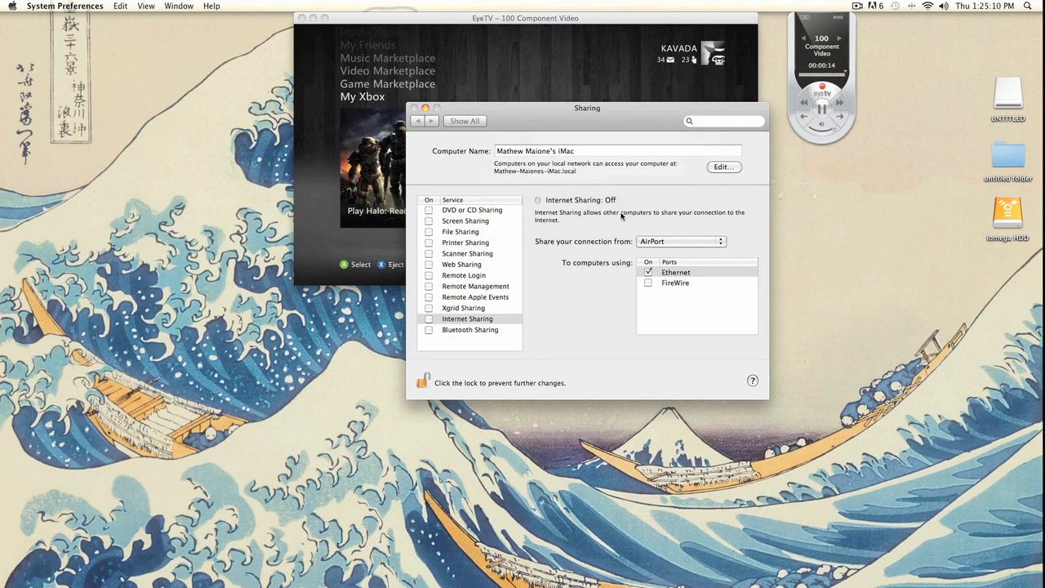
left_click(430, 318)
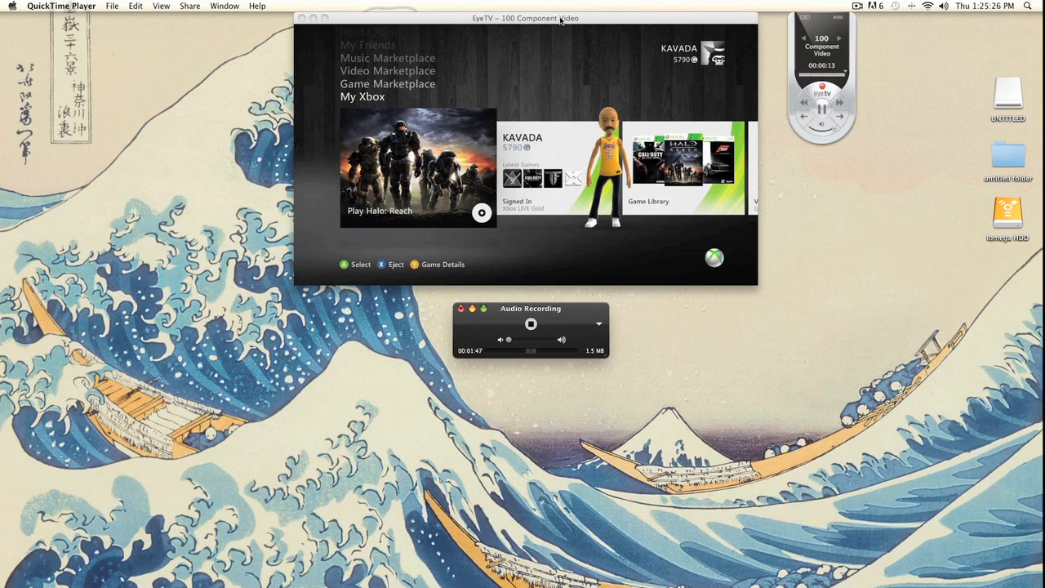
In the Xbox's Network Settings, choose Wired Network and switch to manual IP settings
left_click(526, 147)
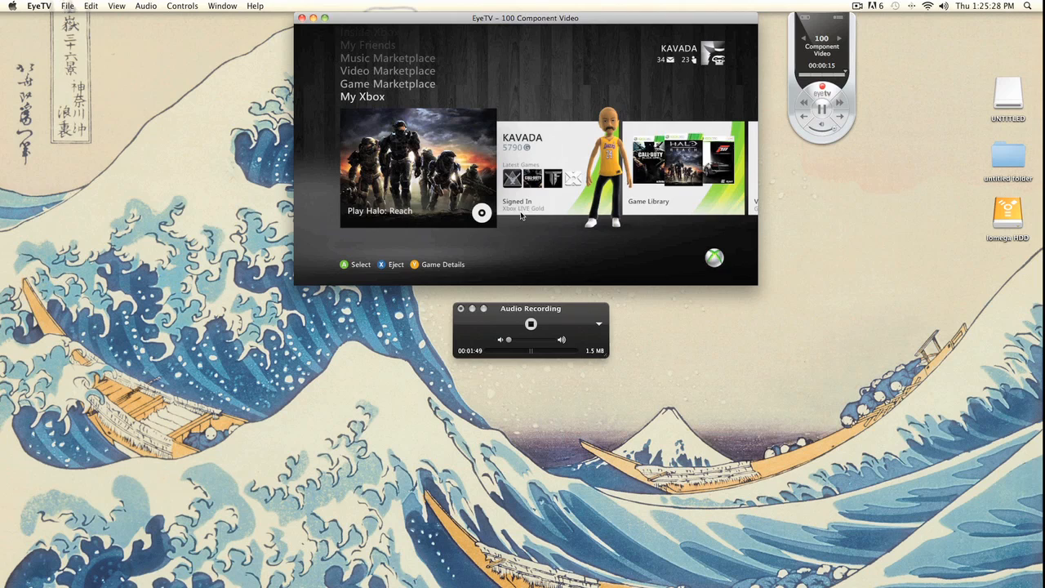
mouse_move(211, 288)
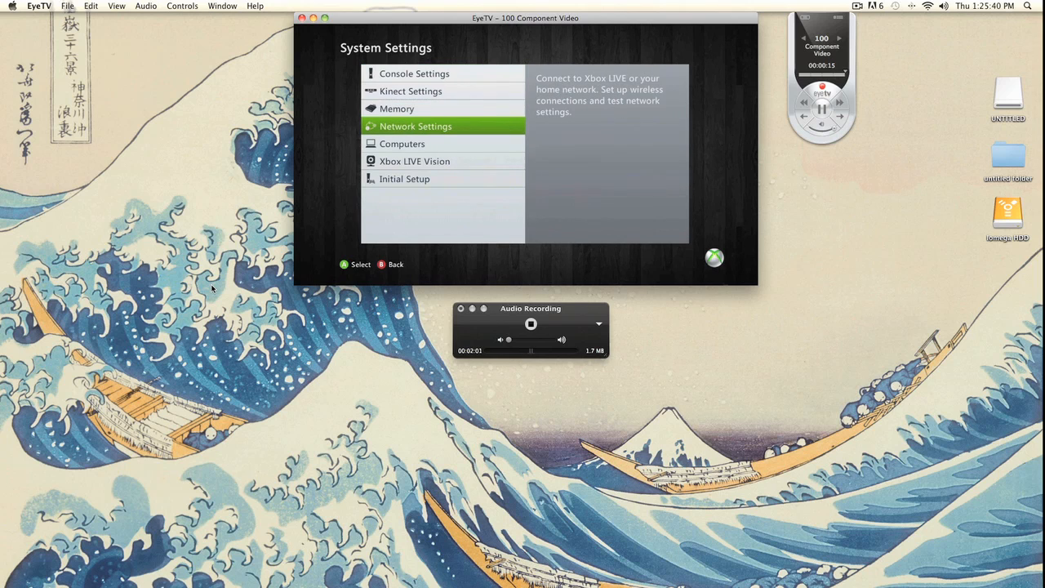
left_click(415, 126)
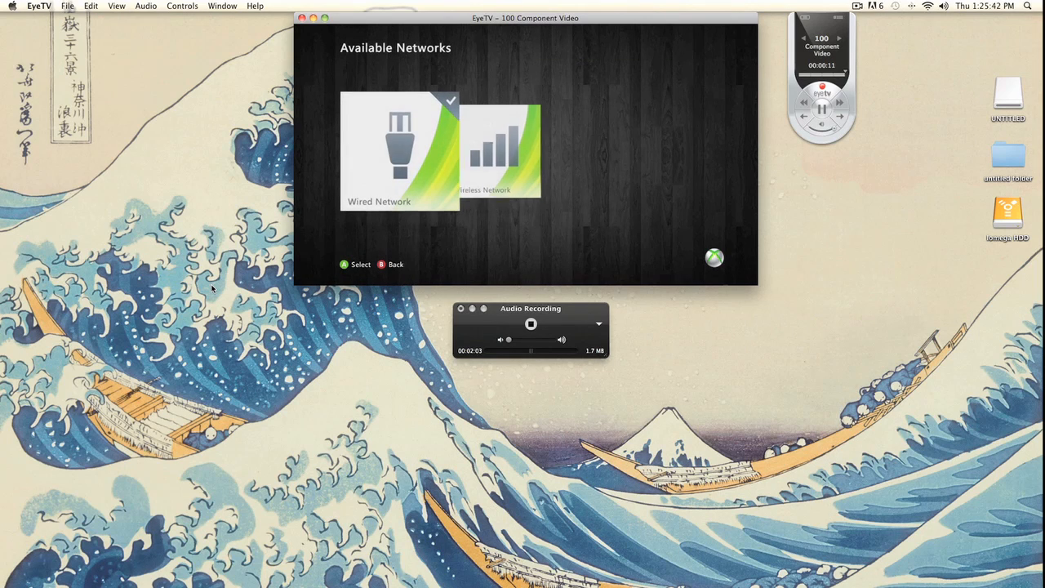
left_click(400, 150)
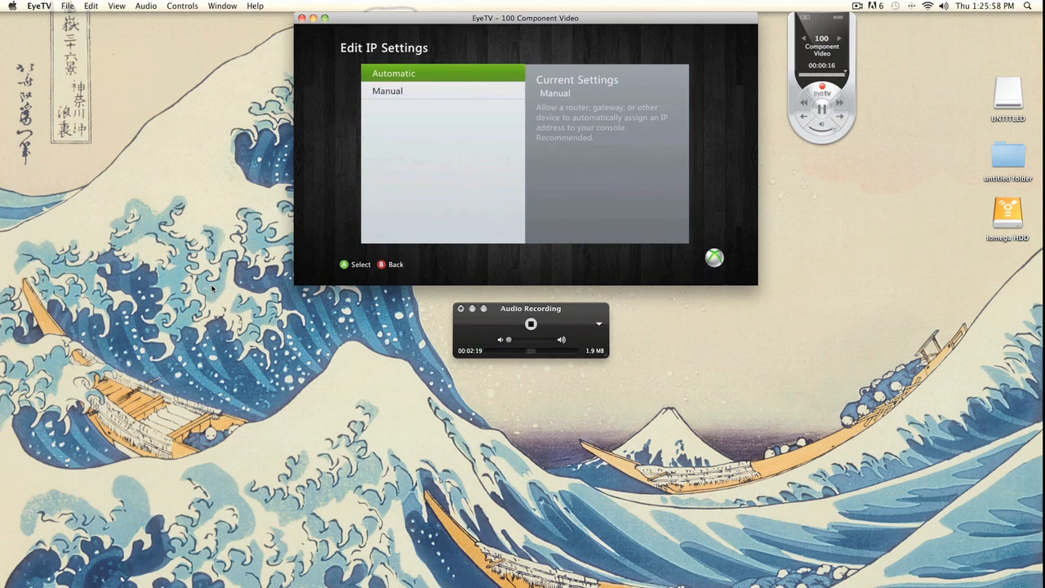
left_click(387, 91)
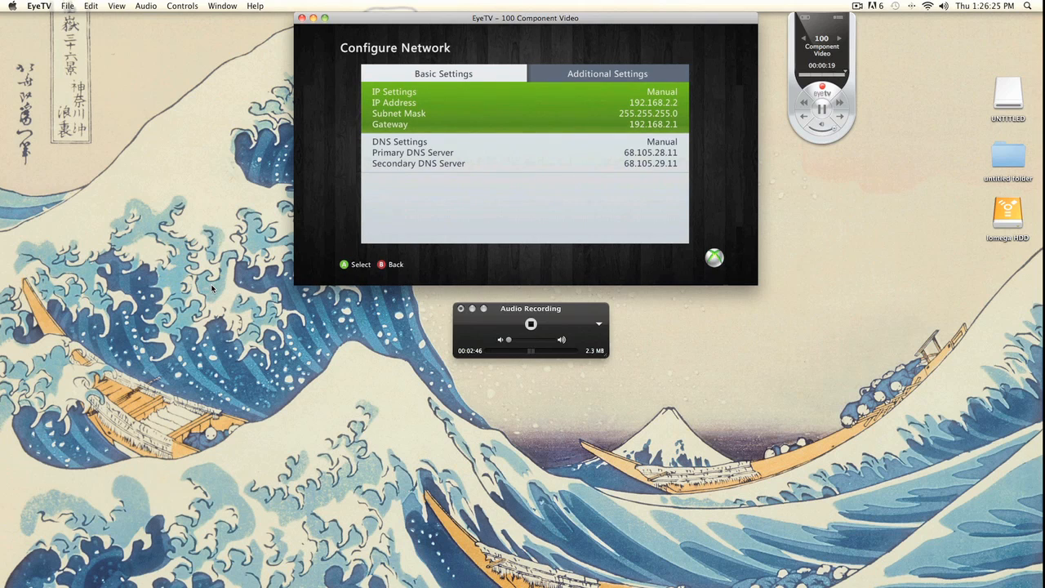
mouse_move(291, 286)
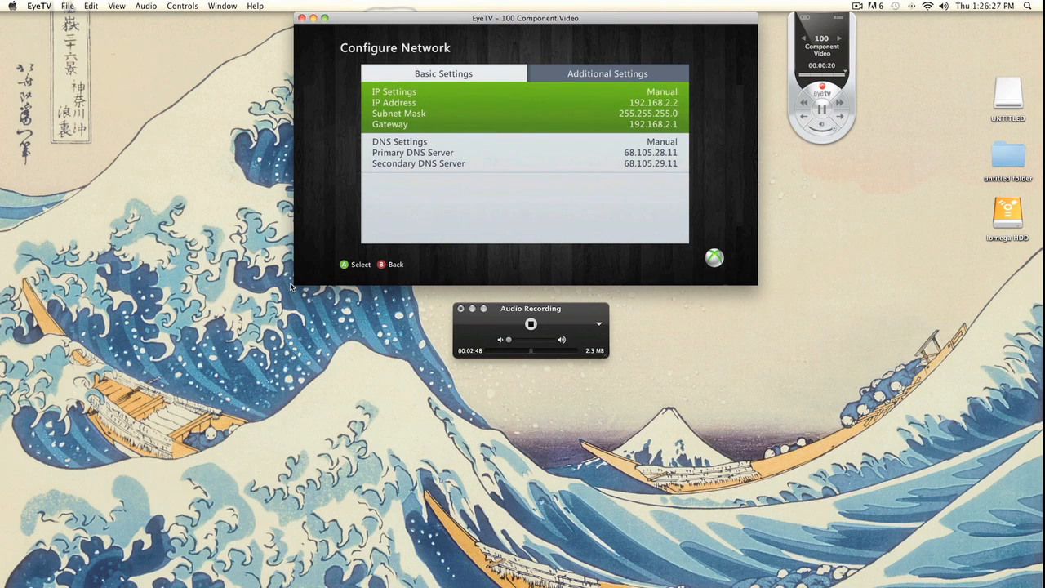
Check the Network Status shows Xbox LIVE connected, then go to Community > Friends
left_click(390, 265)
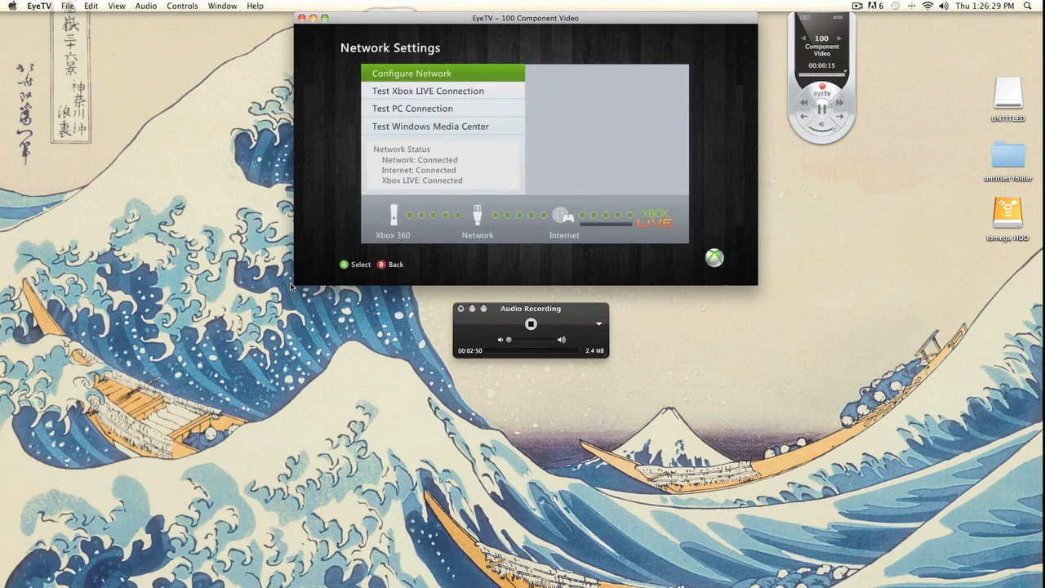
left_click(412, 72)
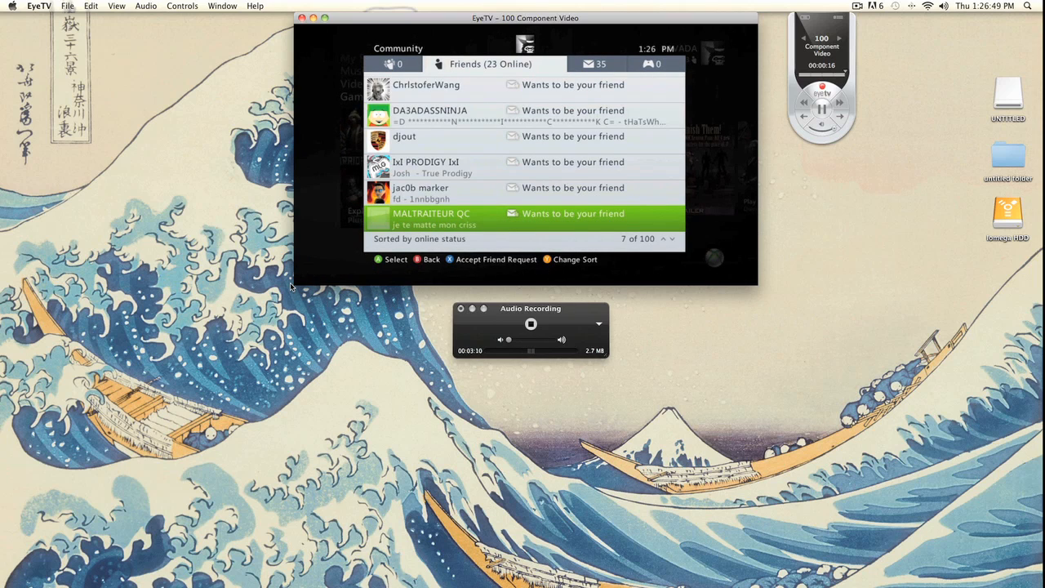
scroll("down", 3)
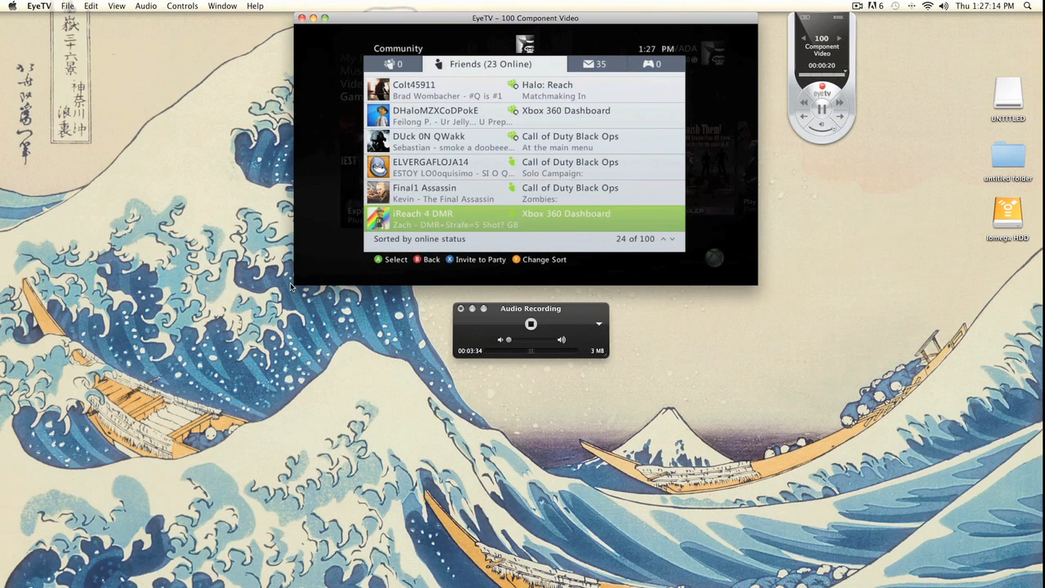
left_click(422, 218)
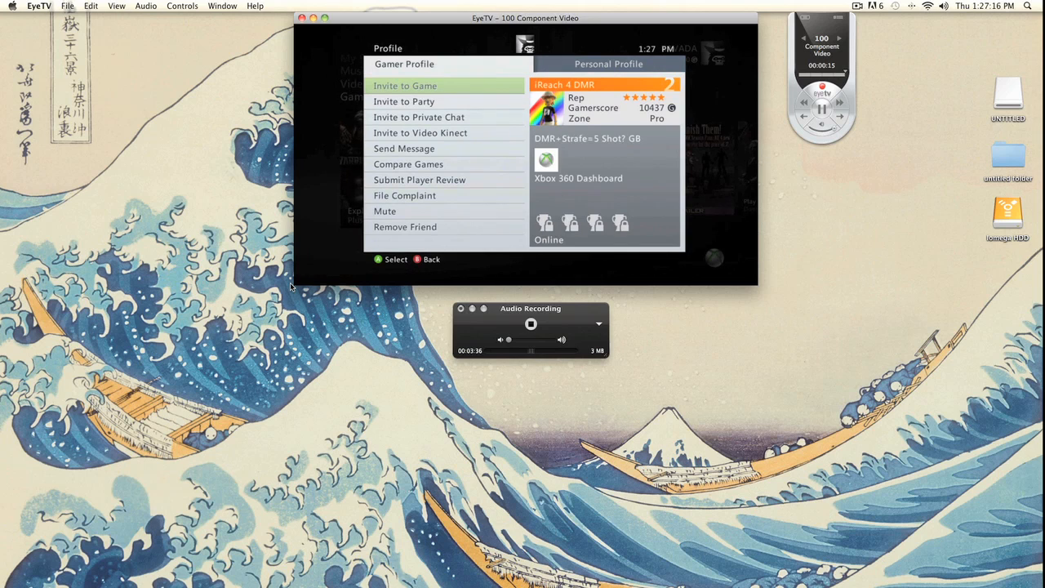